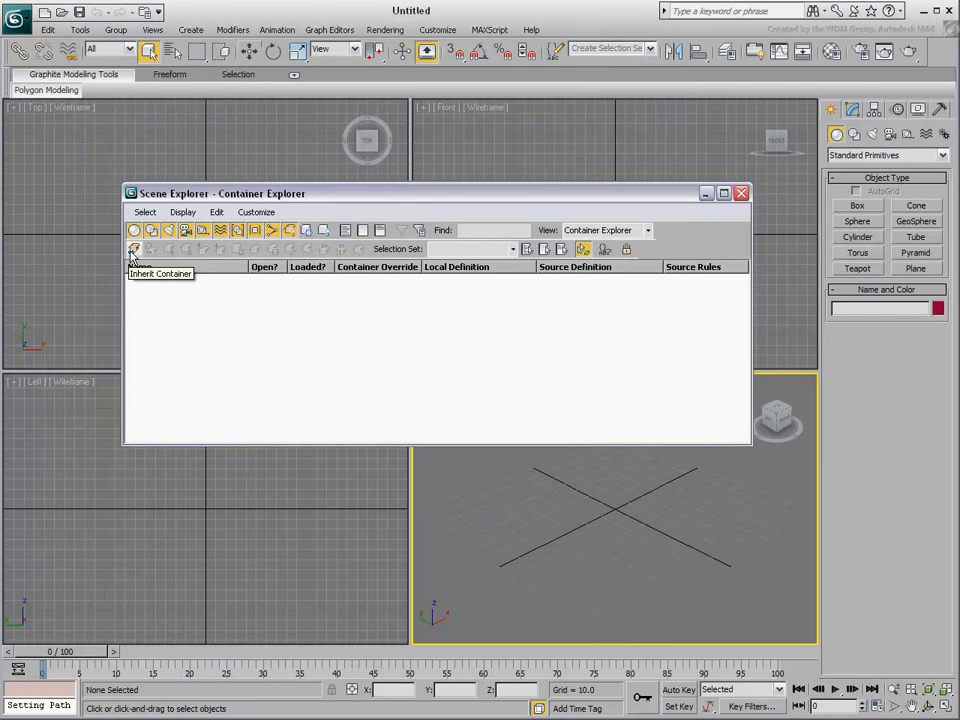
Inherit the Cont_locab_12.maxc cabinet container into the scene via Container Explorer
left_click(130, 248)
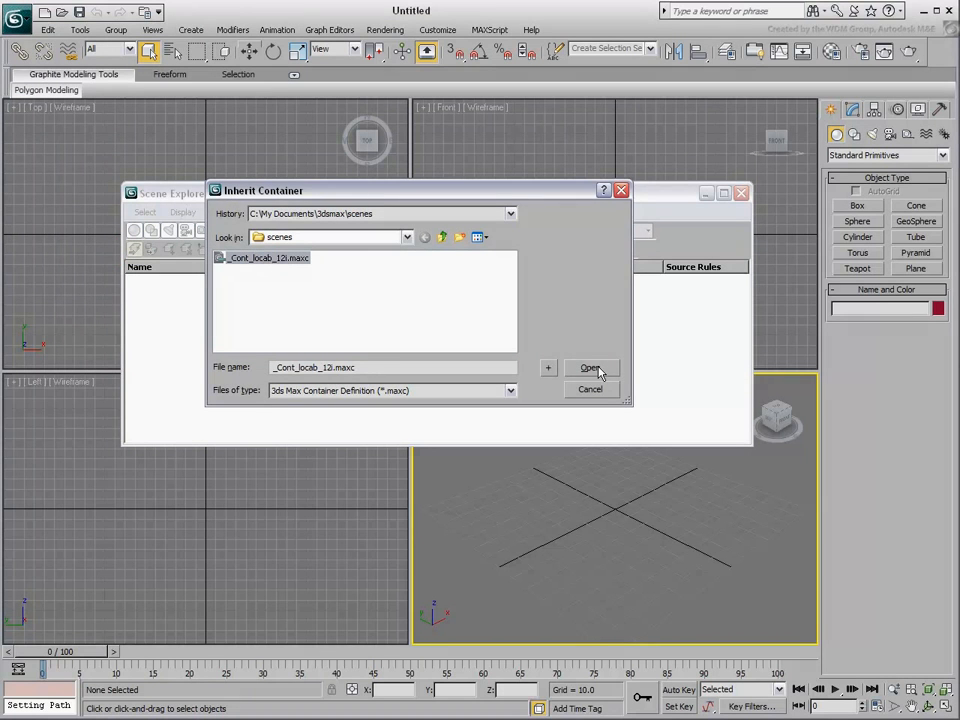
left_click(590, 368)
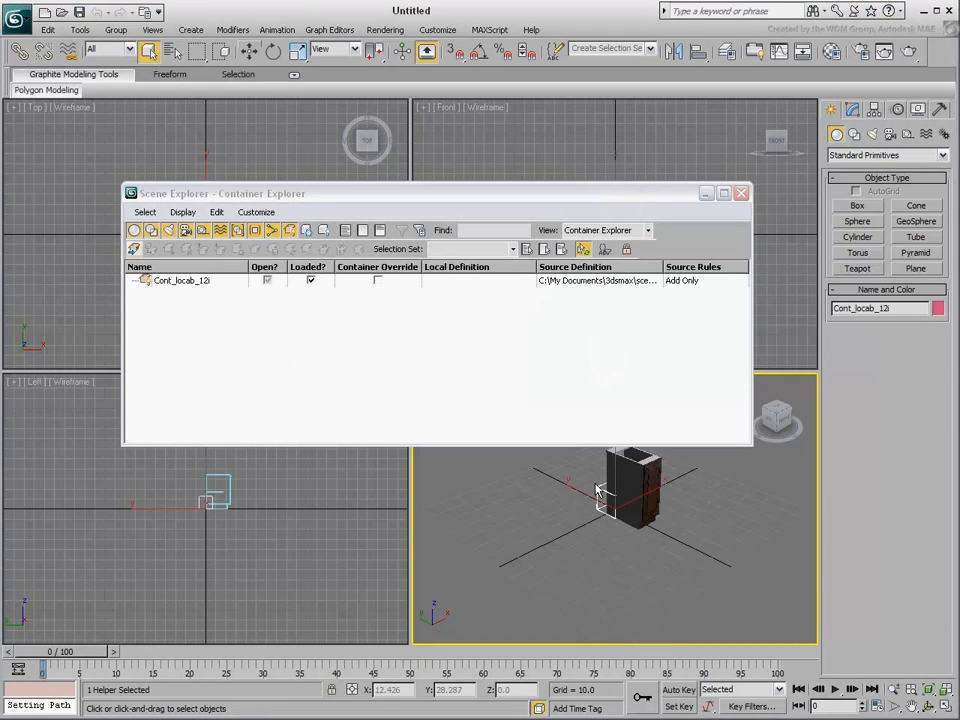
left_click(740, 192)
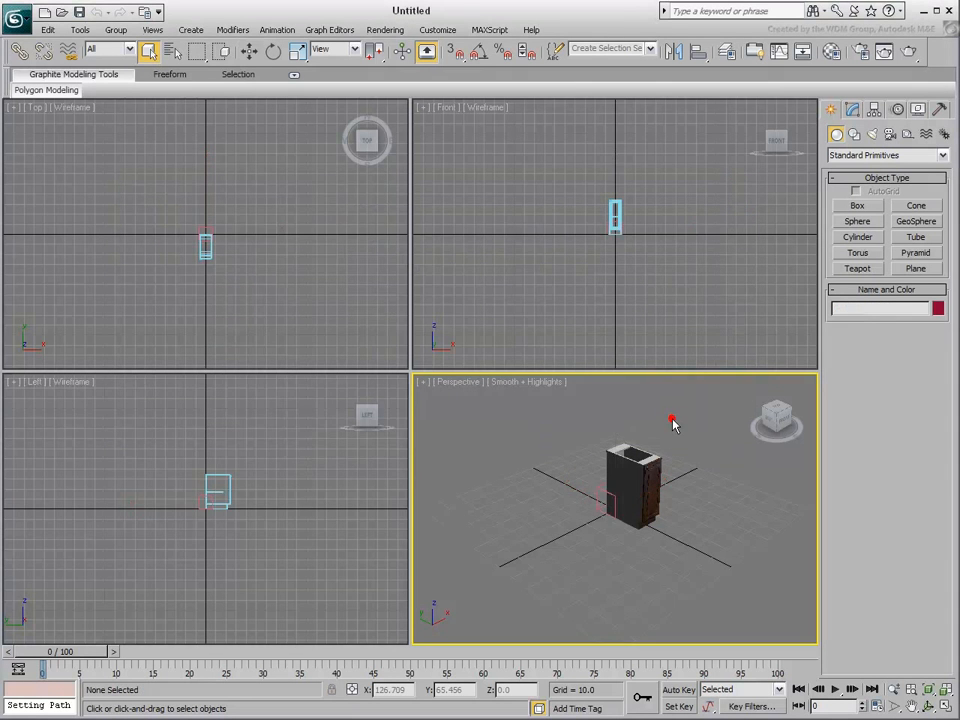
Maximize the Perspective view and enable the Label display for the cabinet container
key("Alt+W")
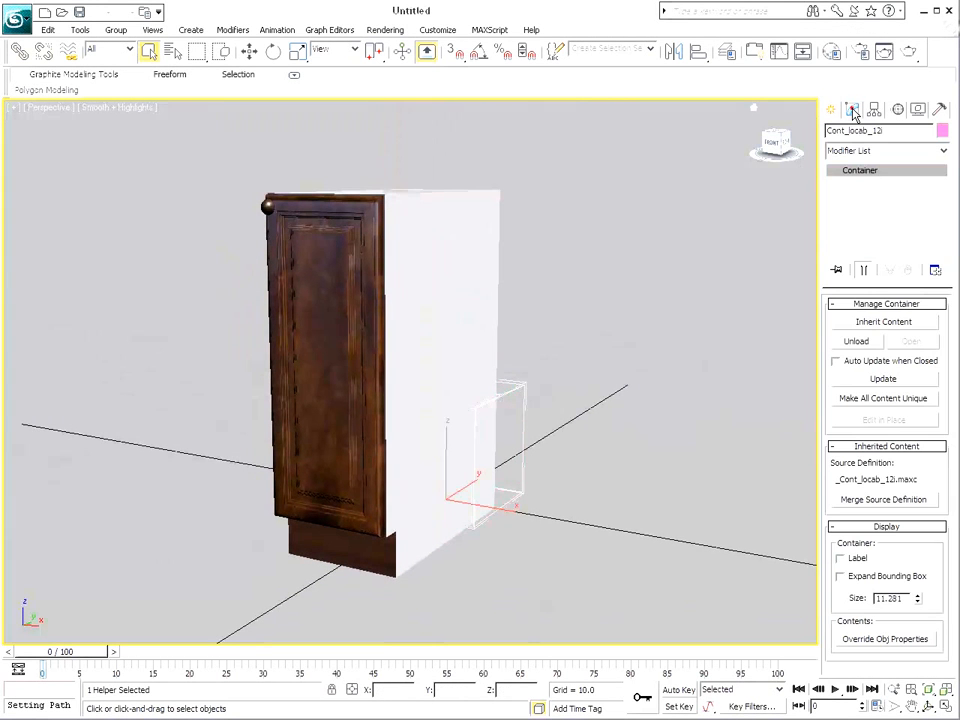
left_click(840, 558)
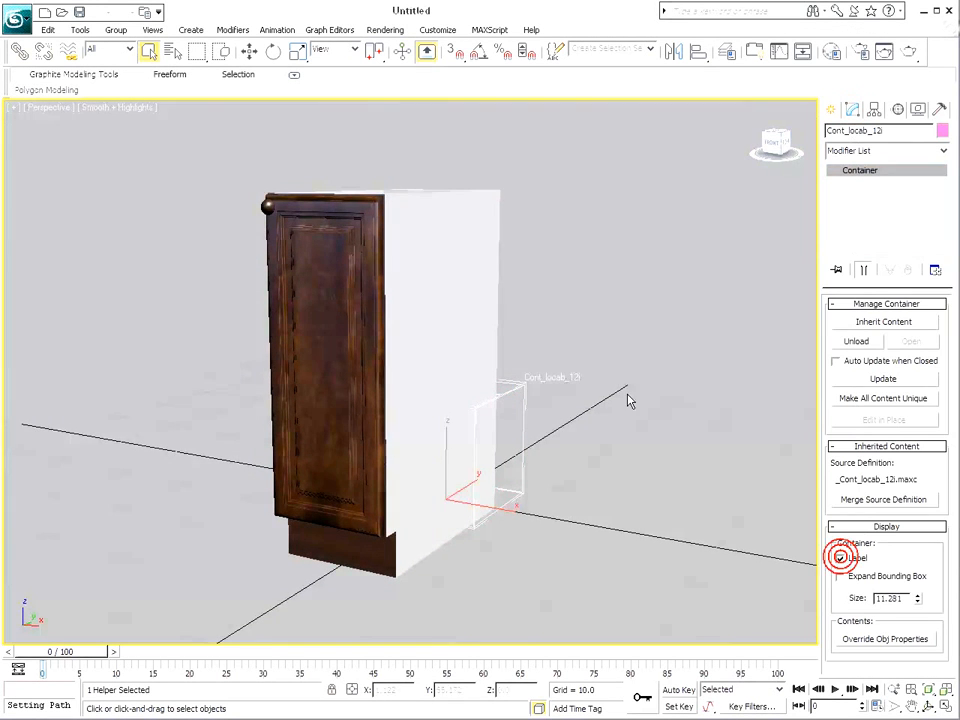
left_click(840, 556)
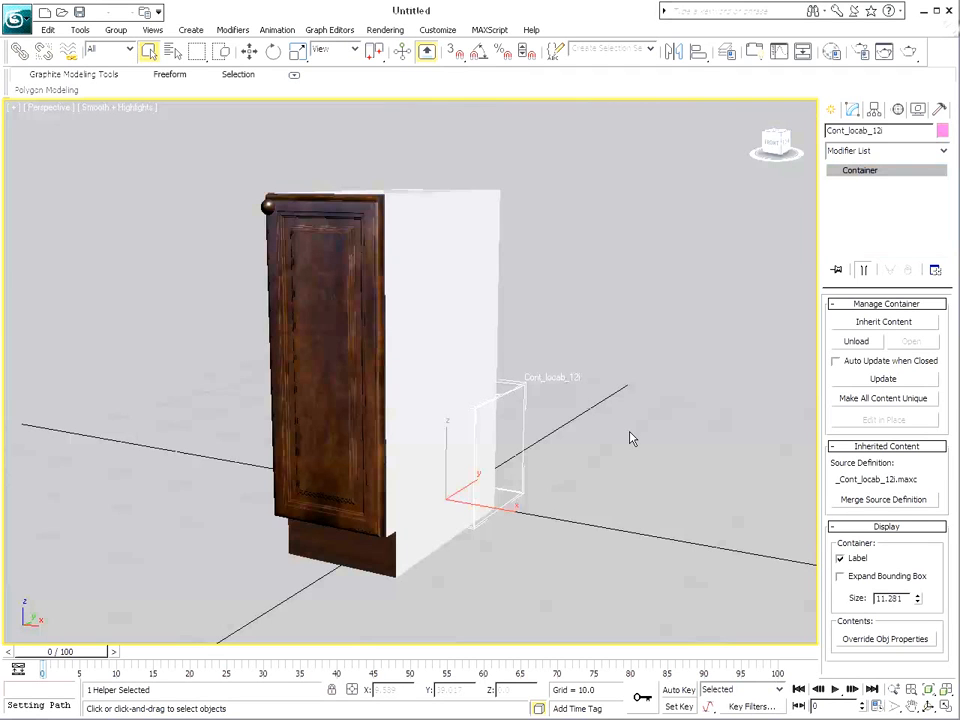
left_click_drag(630, 438, 590, 390)
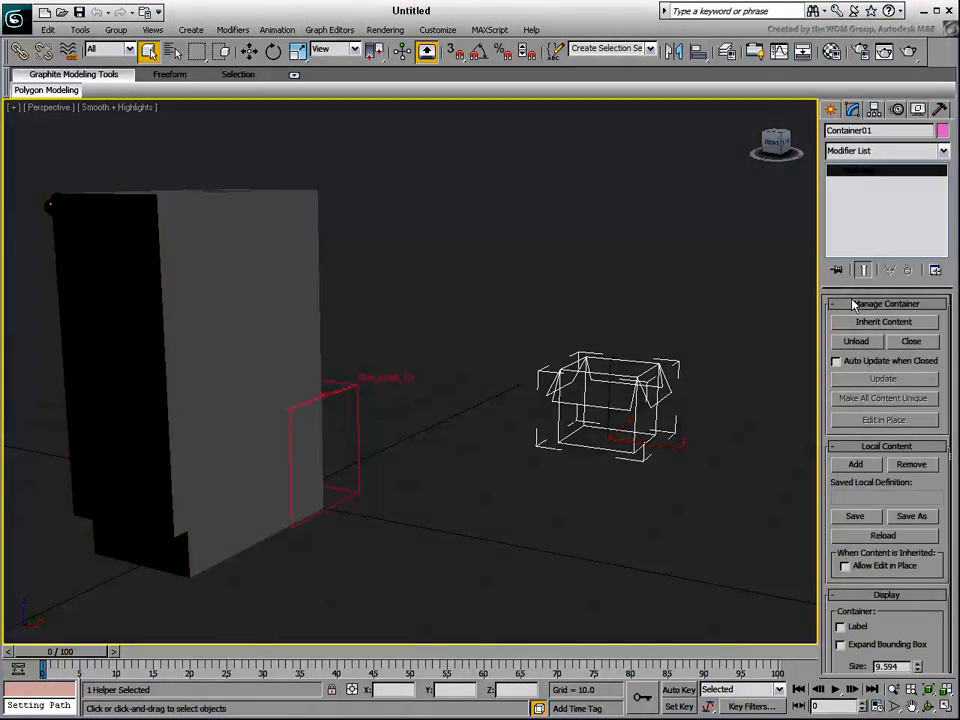
Inherit Cont_locab_12.maxc as content into the new container so a second cabinet appears
left_click(884, 320)
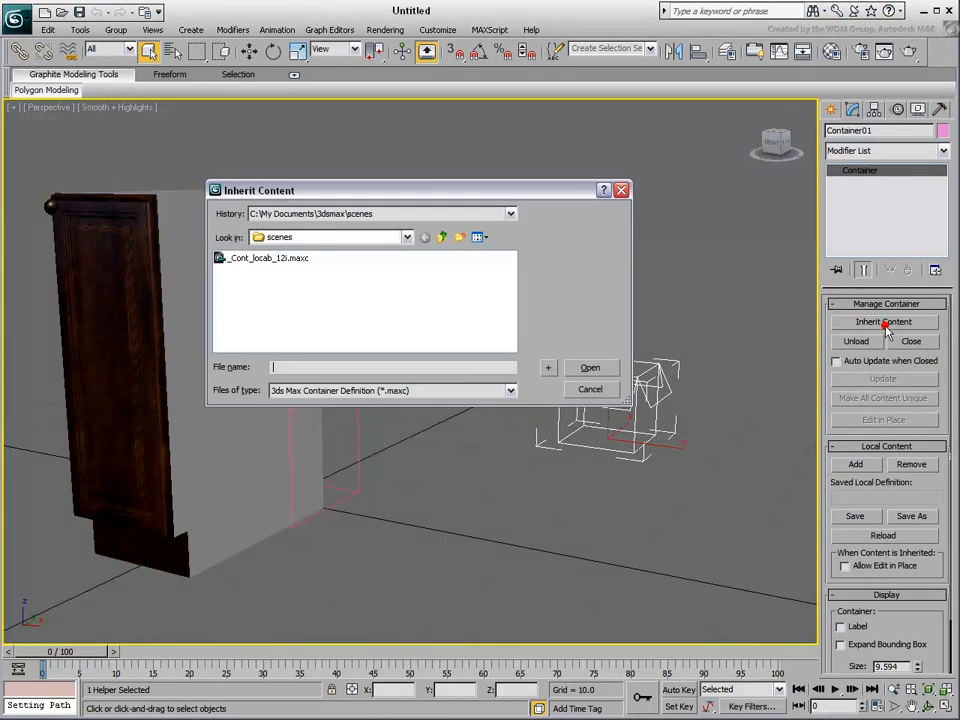
left_click(268, 256)
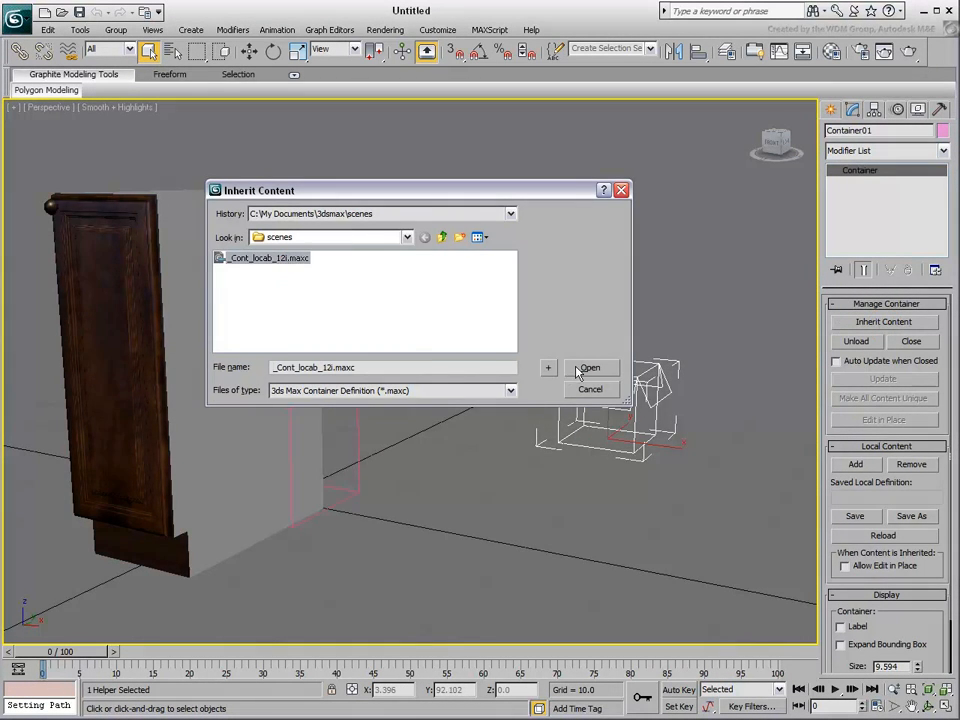
left_click(588, 368)
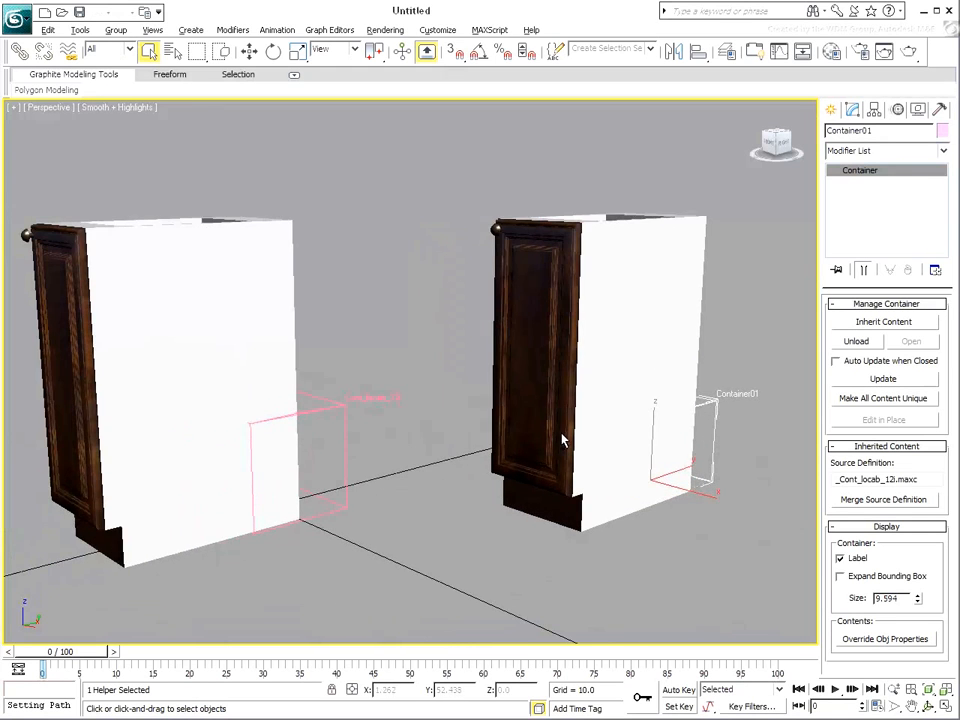
left_click_drag(560, 440, 590, 490)
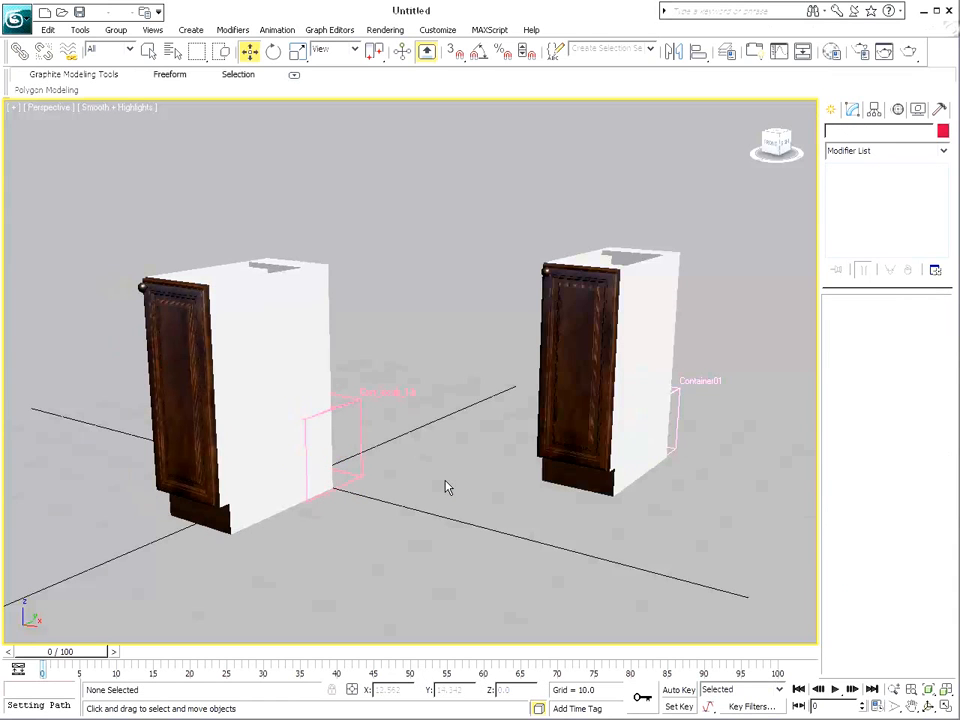
Select the Cont_locab_12 container and switch it to Edit in Place
left_click(344, 450)
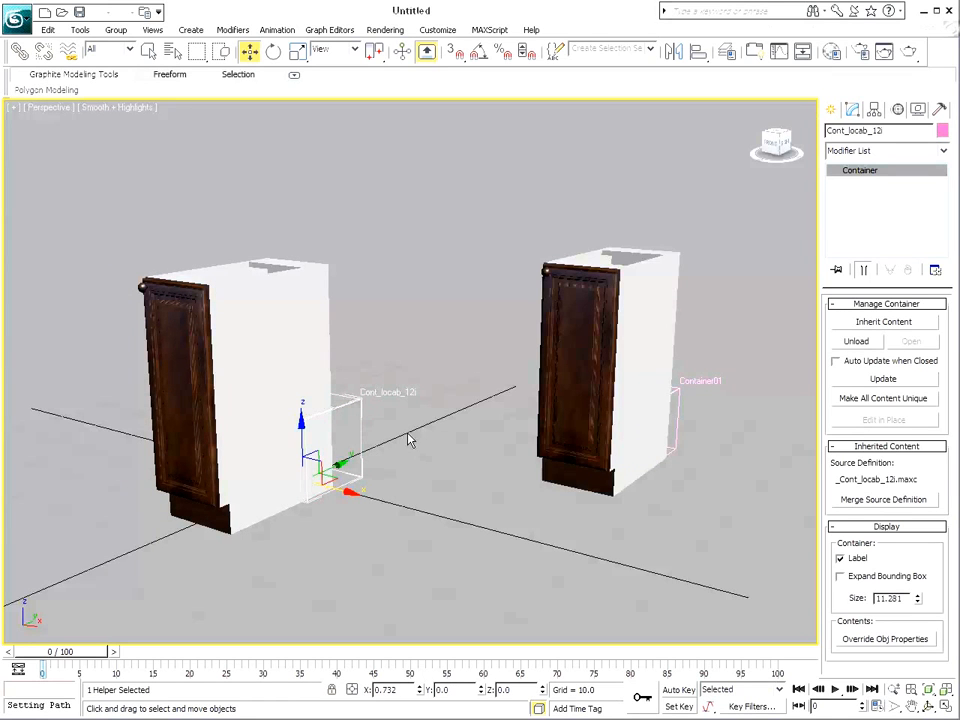
mouse_move(884, 420)
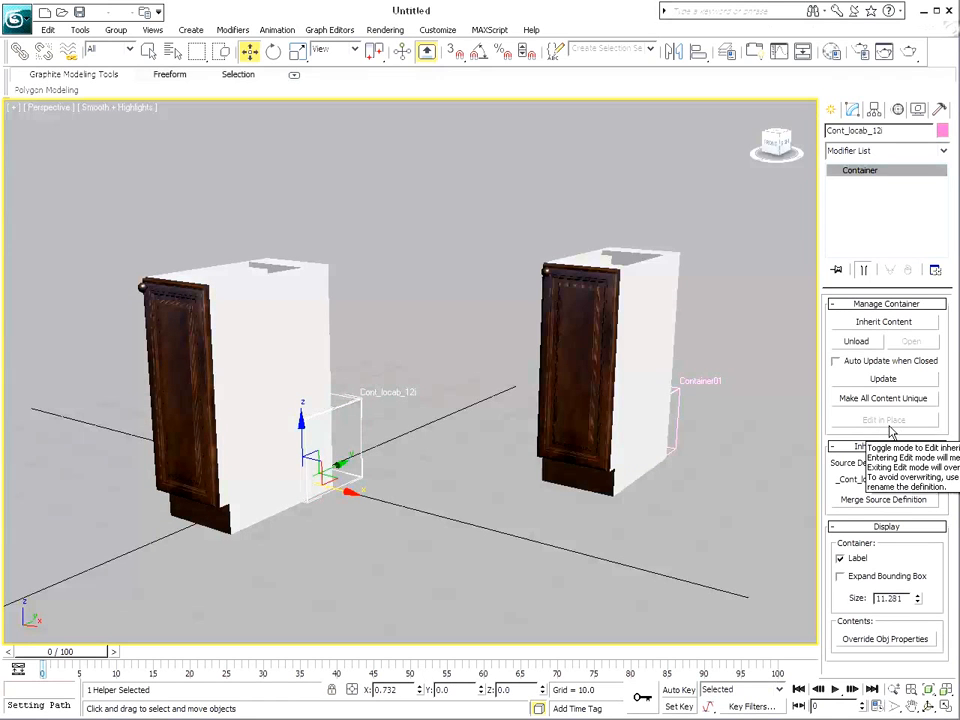
left_click(650, 432)
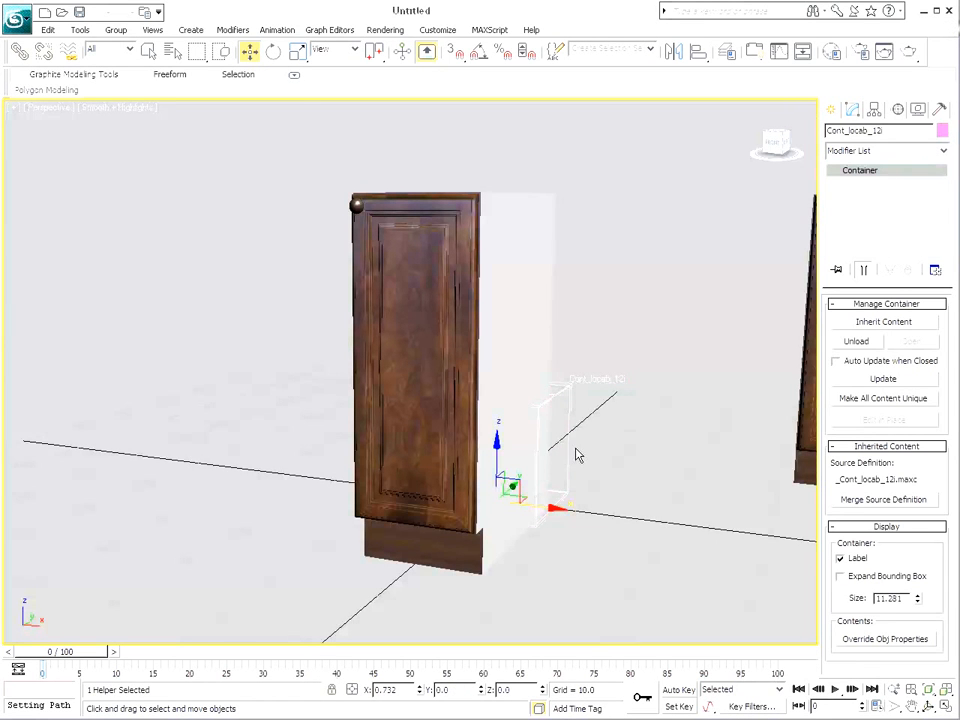
mouse_move(876, 506)
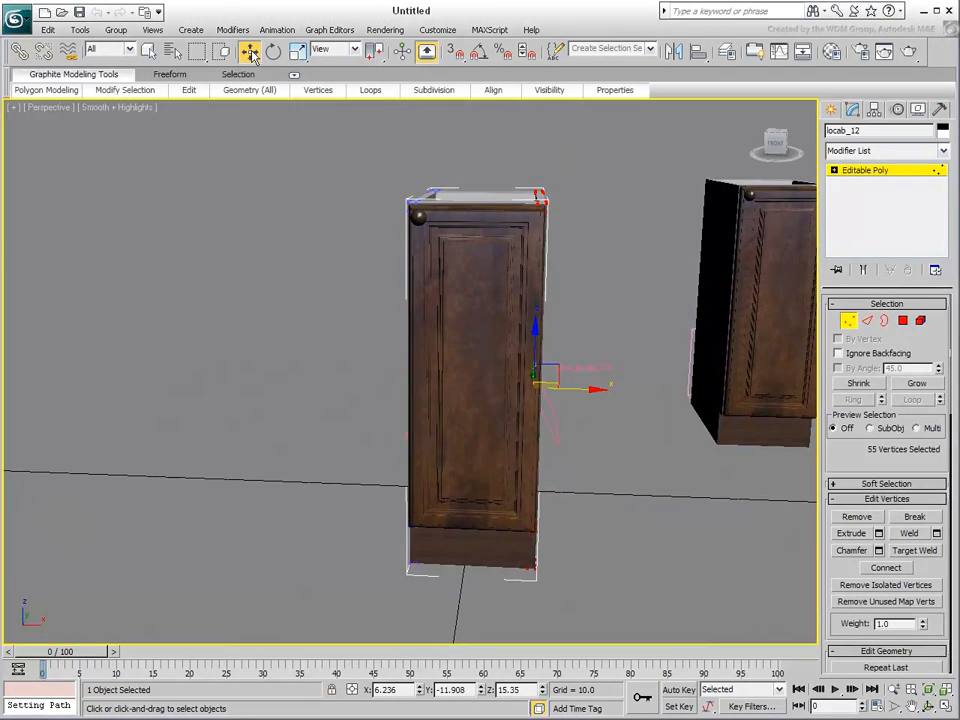
Move the cabinet's Editable Poly vertices to widen the cabinet body
left_click(250, 52)
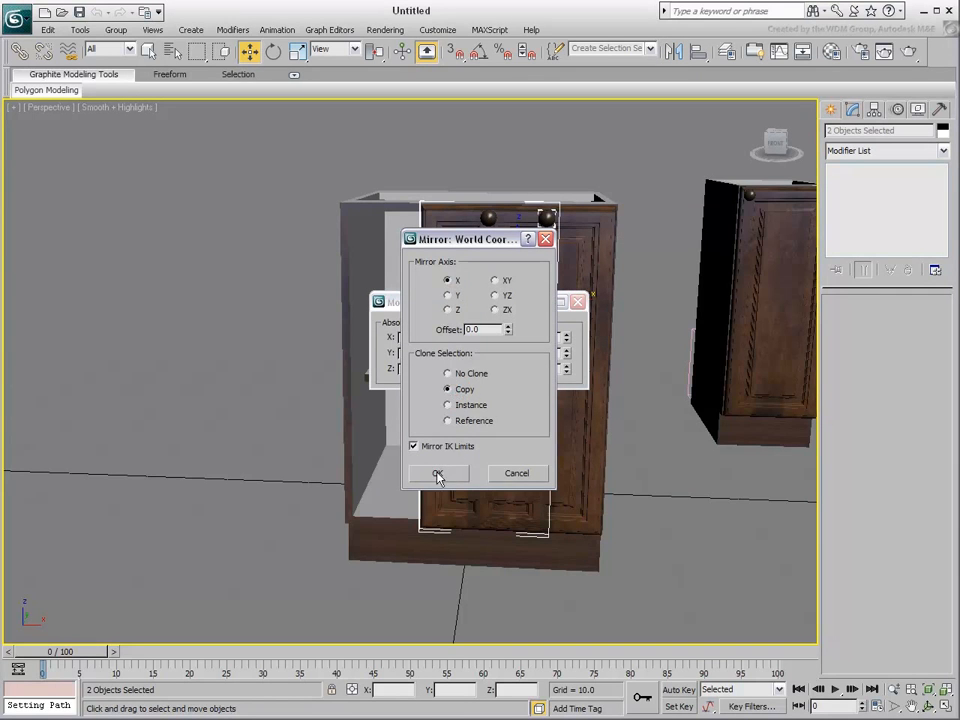
Mirror-copy the door and handle and shift the copy beside the original door
left_click(436, 472)
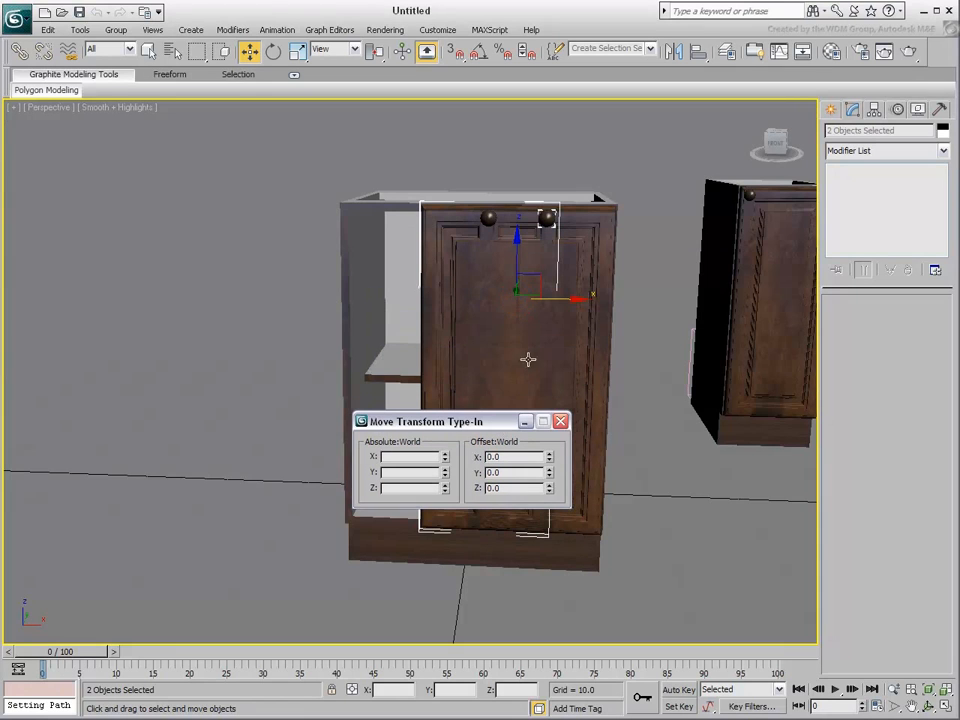
left_click_drag(578, 296, 496, 296)
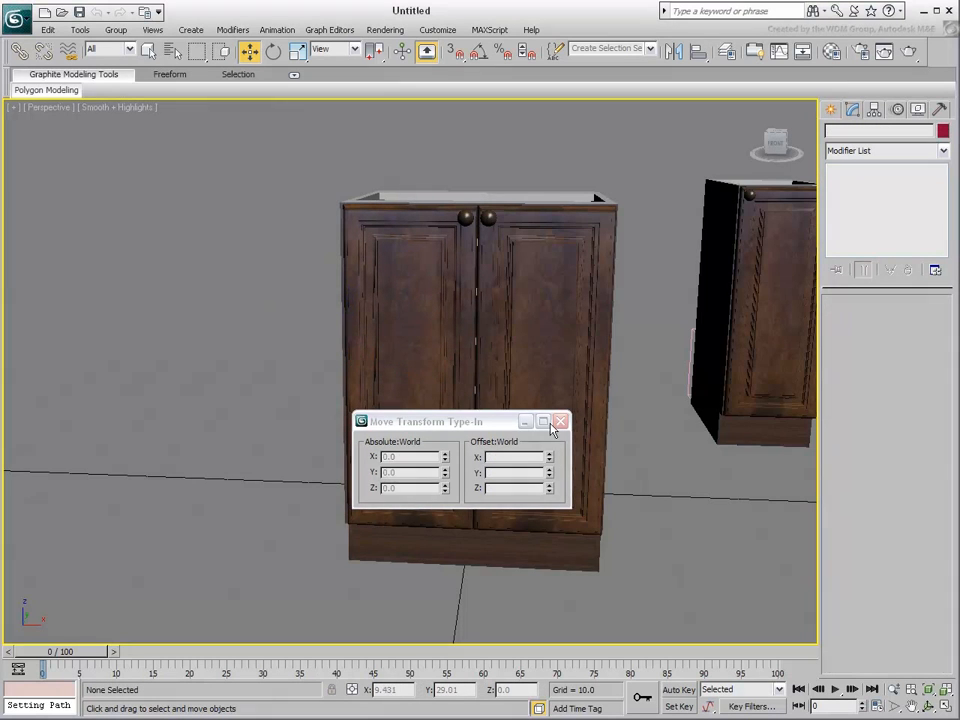
left_click(560, 420)
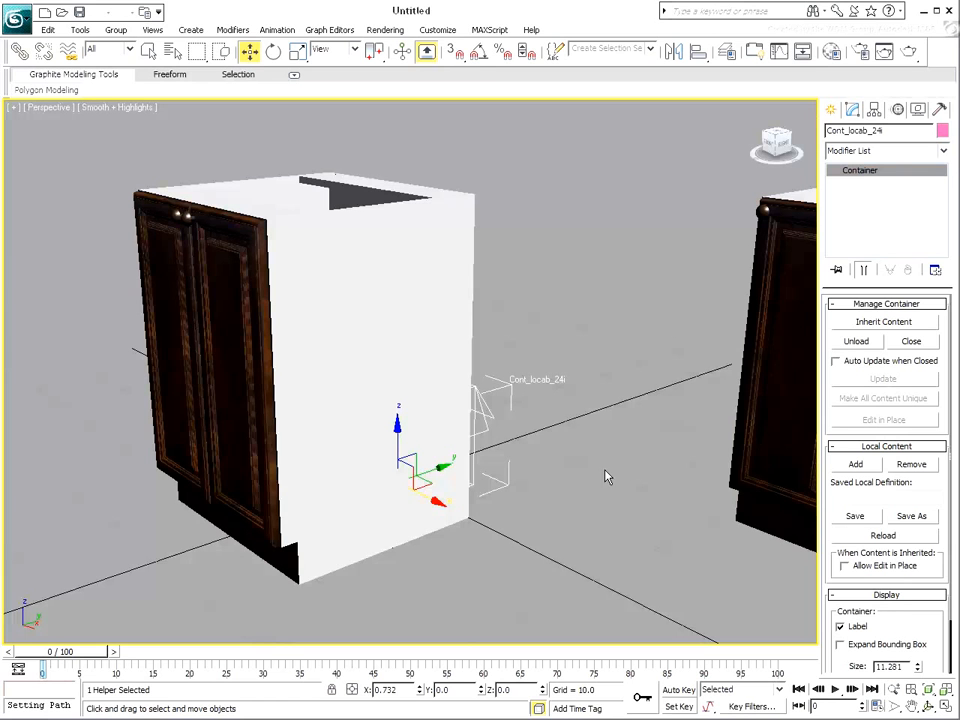
mouse_move(910, 516)
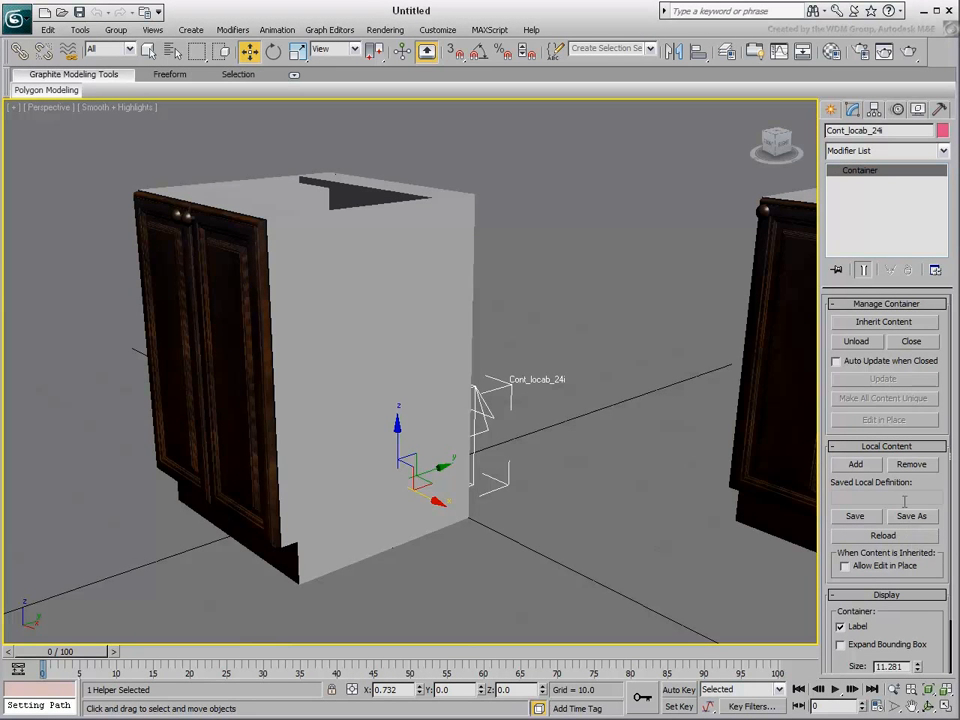
Save the container's local content as Cont_locab_24.maxc
left_click(912, 516)
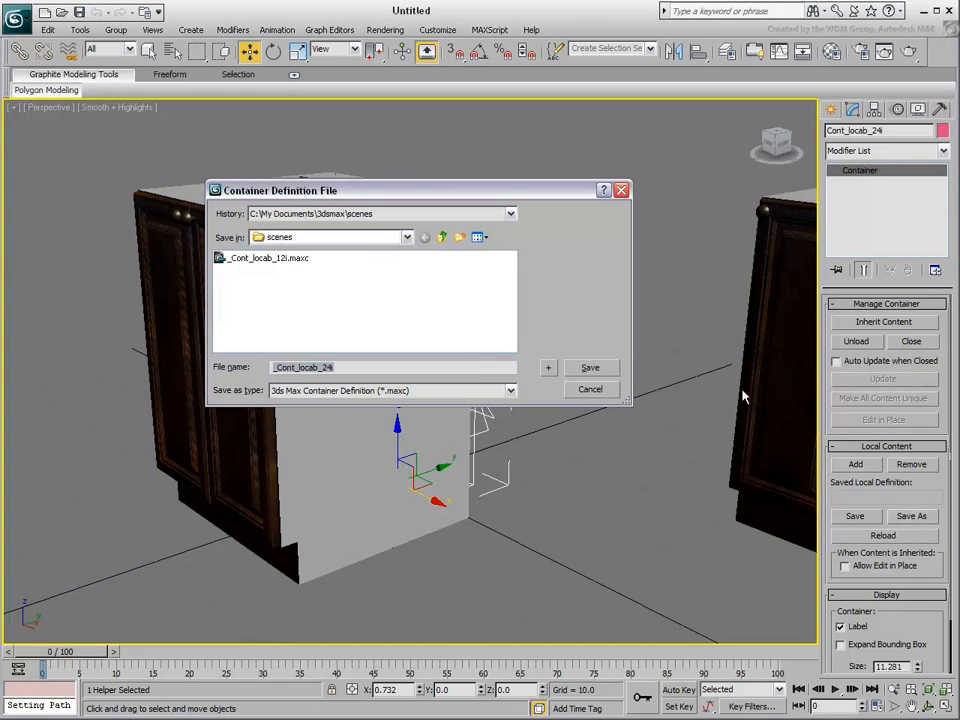
mouse_move(590, 368)
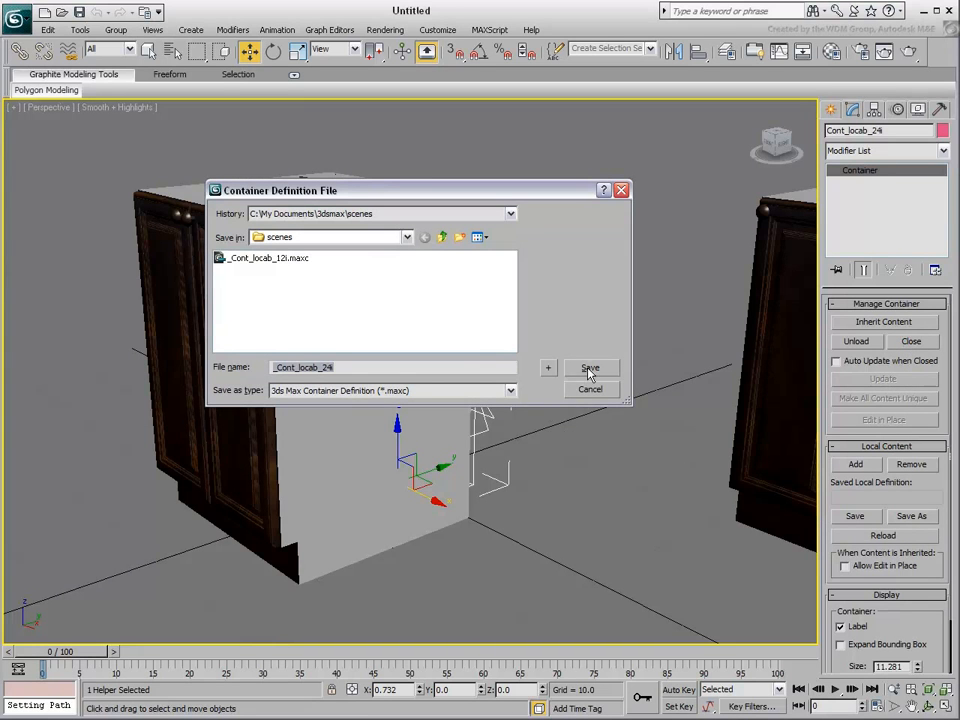
left_click(590, 368)
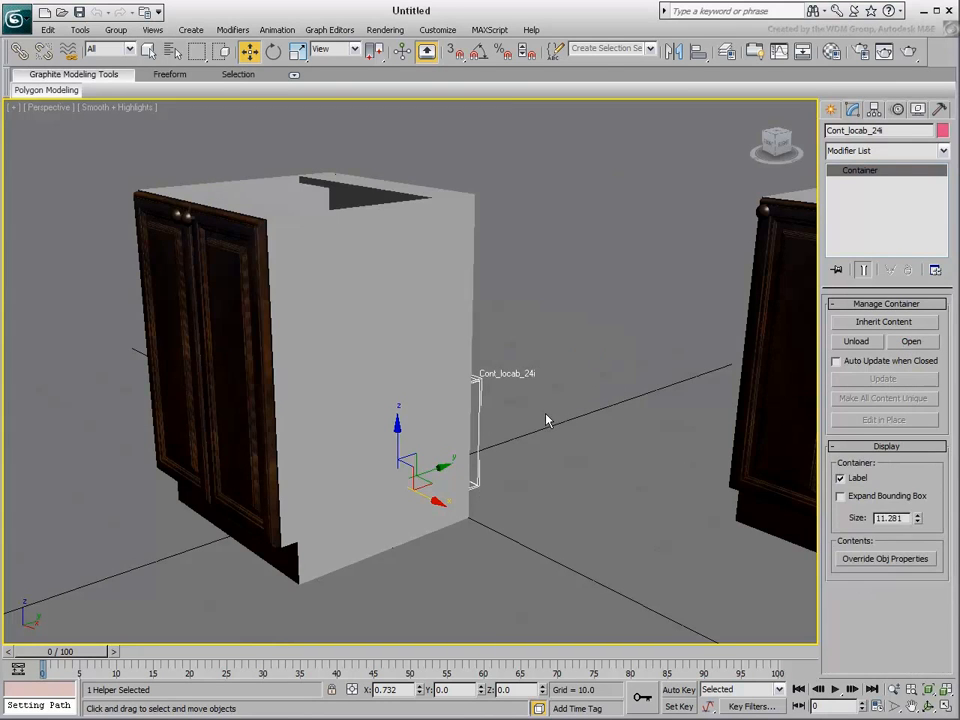
mouse_move(540, 424)
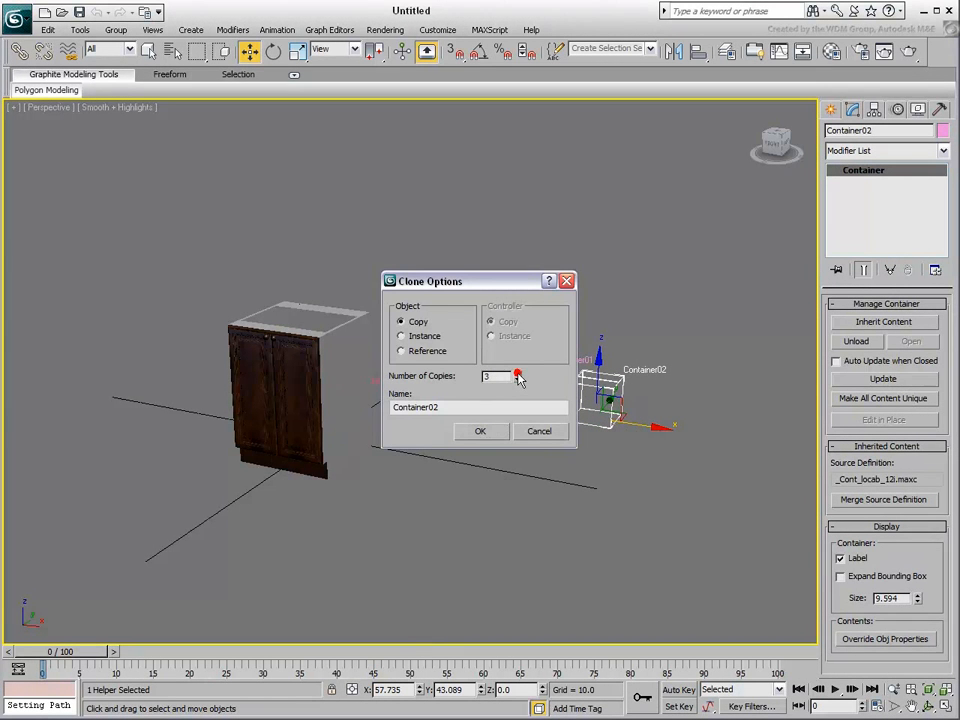
Clone the 12-inch cabinet container with Number of Copies set to 4
left_click(516, 374)
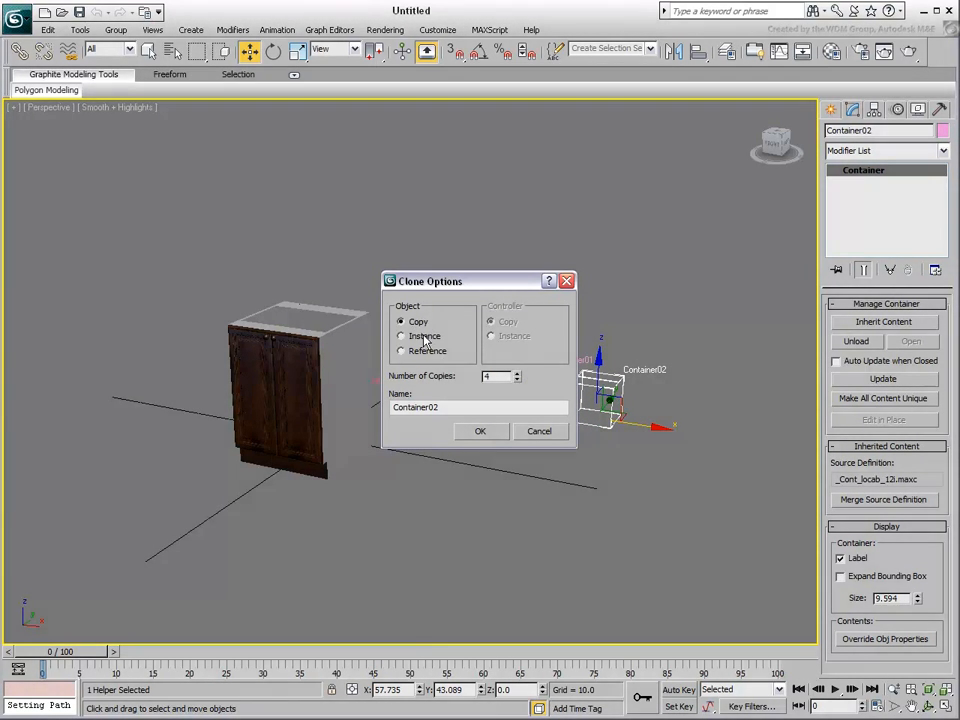
left_click(480, 432)
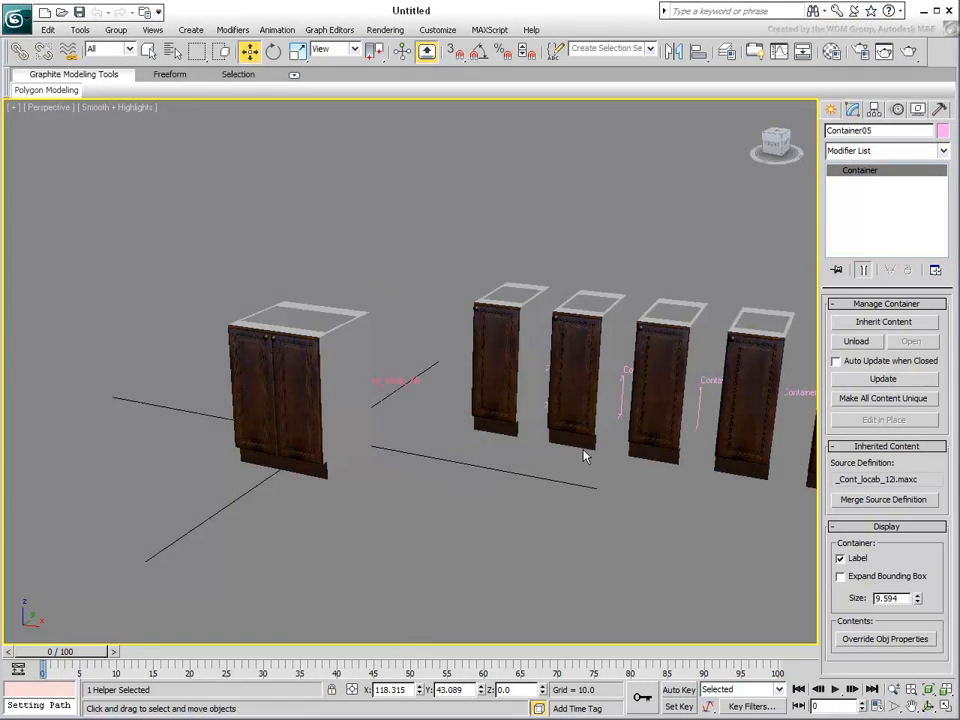